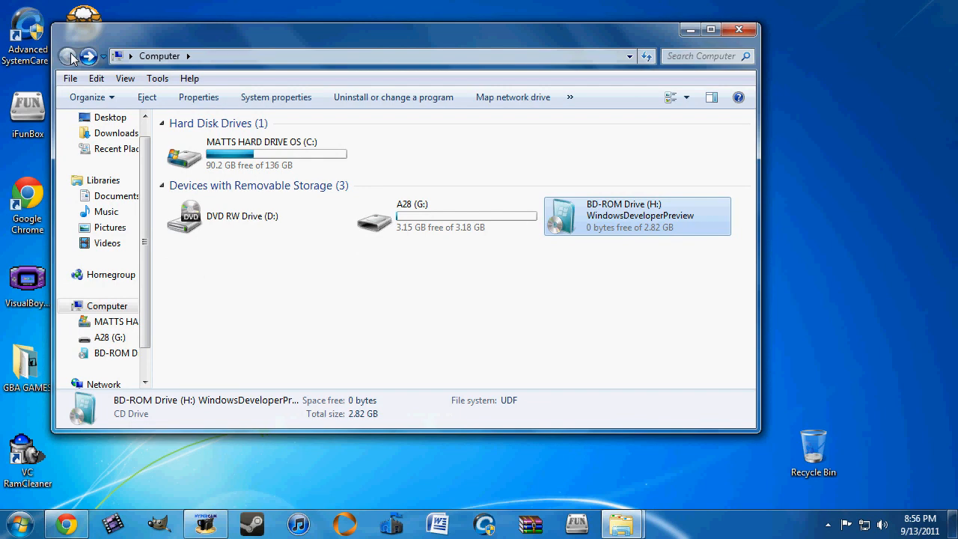
- Browse into the WindowsDeveloperPreview disc (H:) and select its setup application
double_click(636, 215)
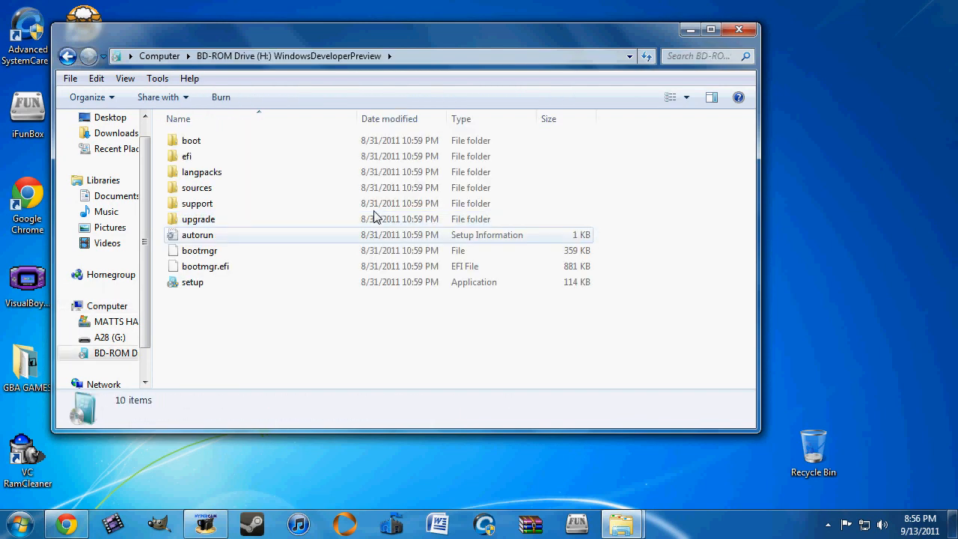
click(192, 282)
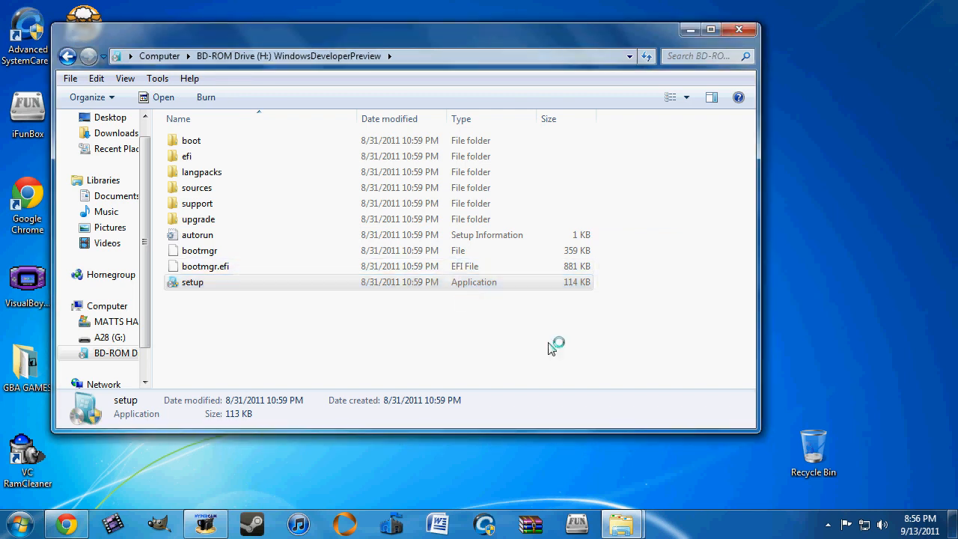
mouse_move(542, 331)
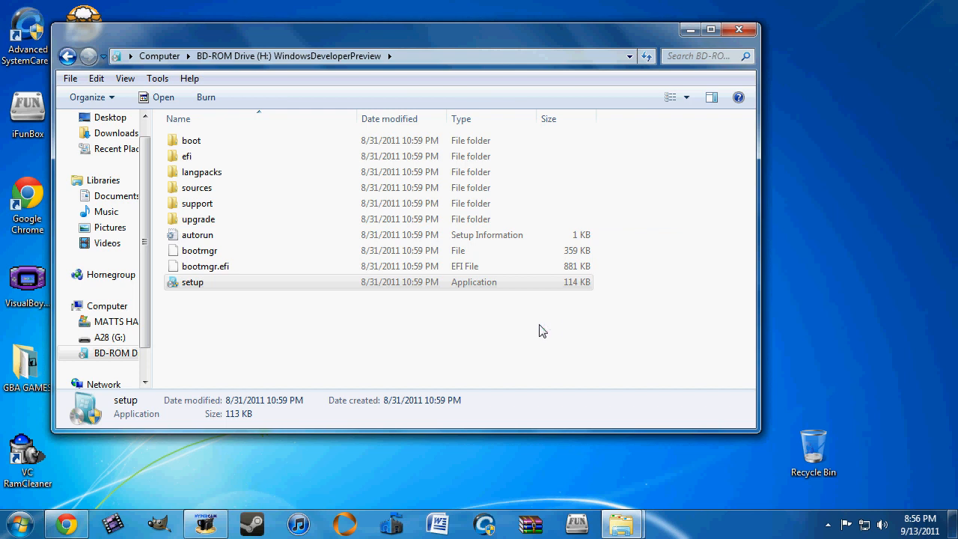
mouse_move(452, 13)
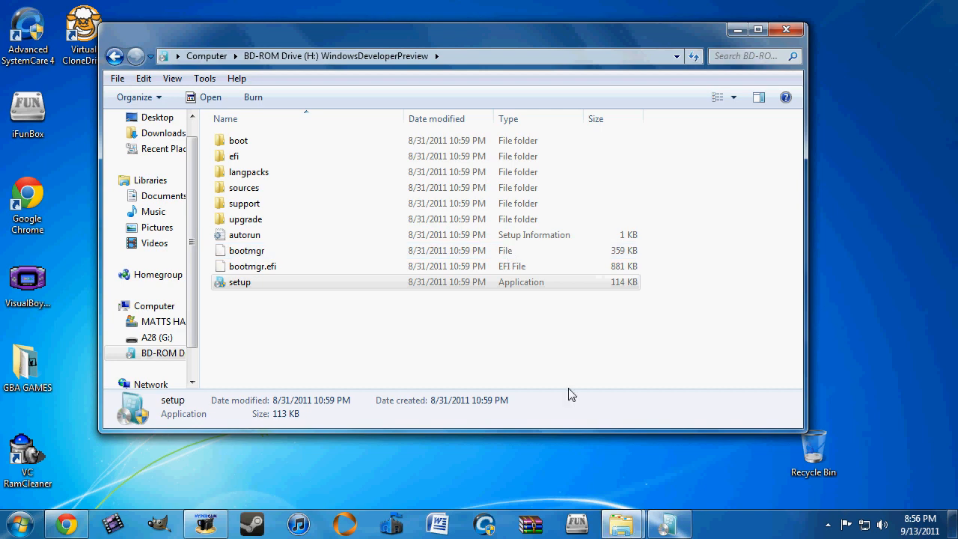
mouse_move(194, 494)
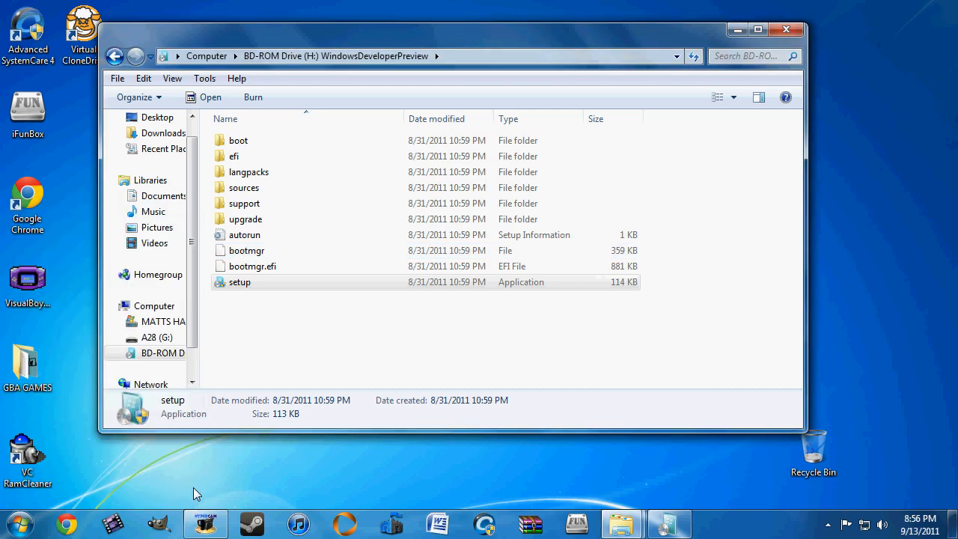
- Launch setup from the disc to bring up the Windows Developer Preview Setup wizard
double_click(239, 281)
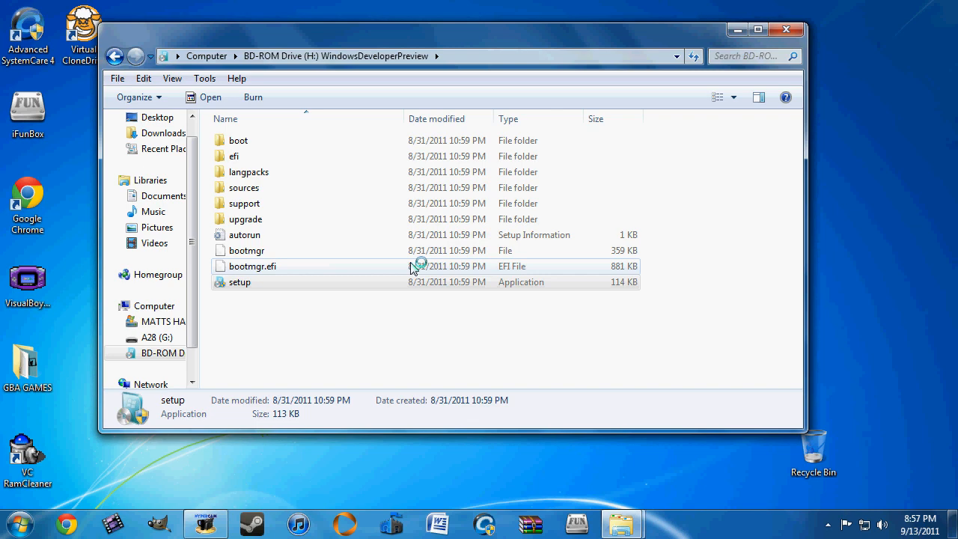
mouse_move(413, 267)
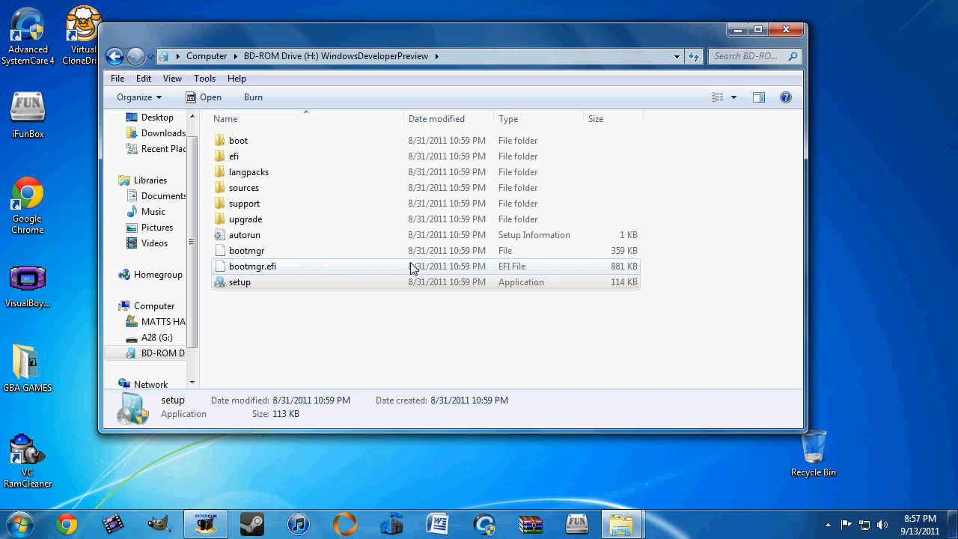
double_click(239, 282)
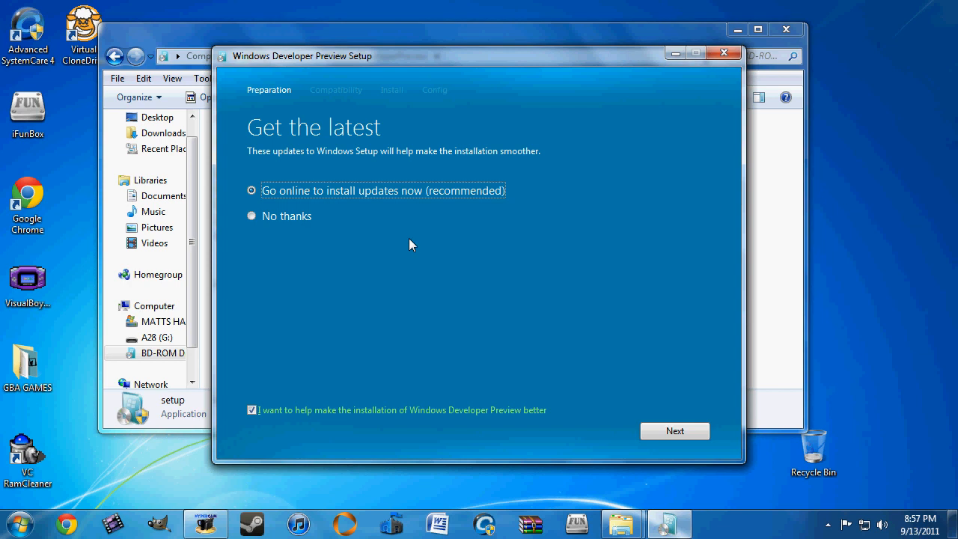
- Decline online updates with 'No thanks', opt out of feedback, and proceed to the PC check
click(251, 216)
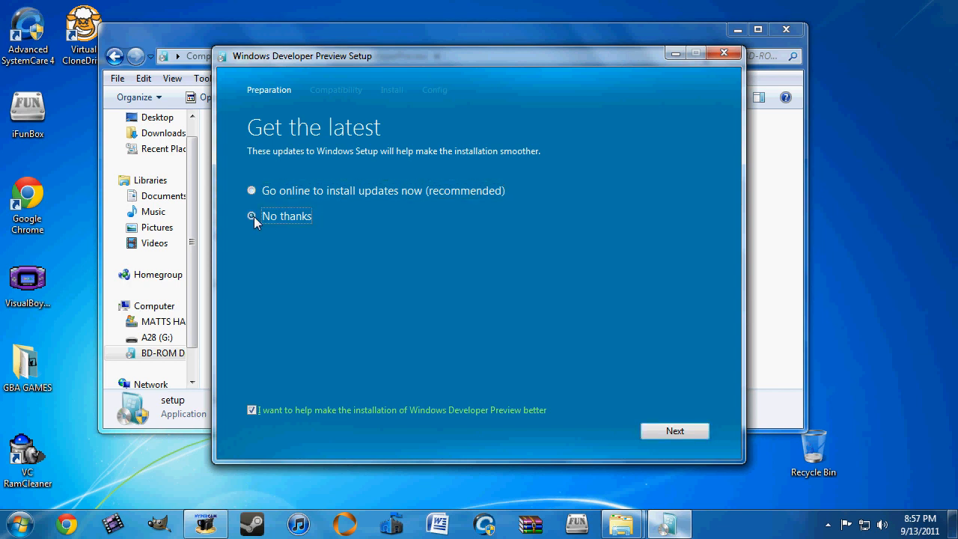
click(251, 215)
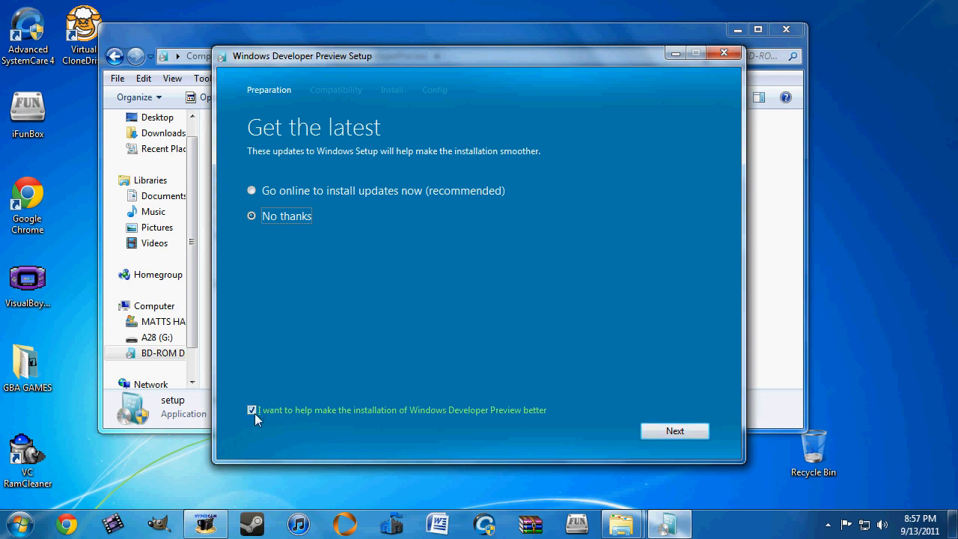
click(673, 431)
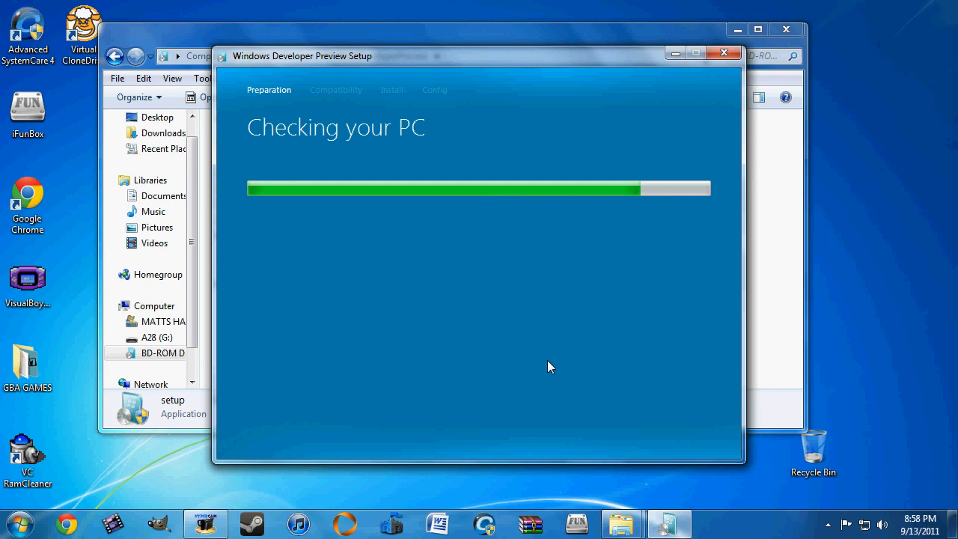
mouse_move(252, 473)
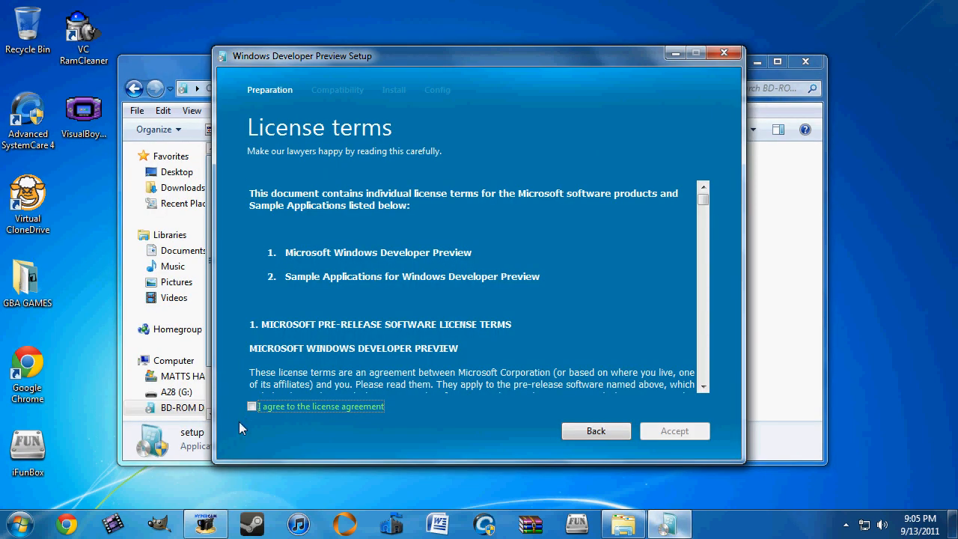
- Accept the license terms, keep Nothing from the old system, and pass the compatibility check
click(673, 431)
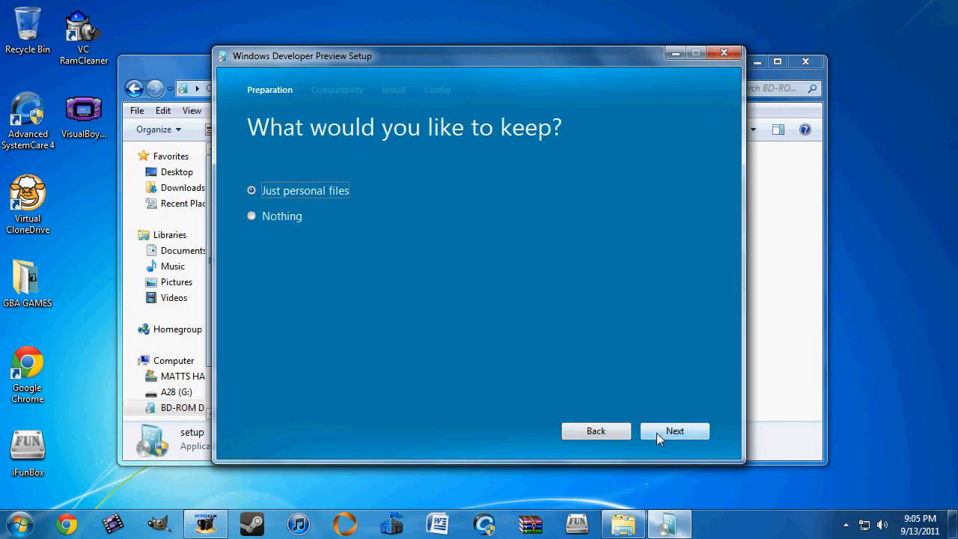
click(251, 216)
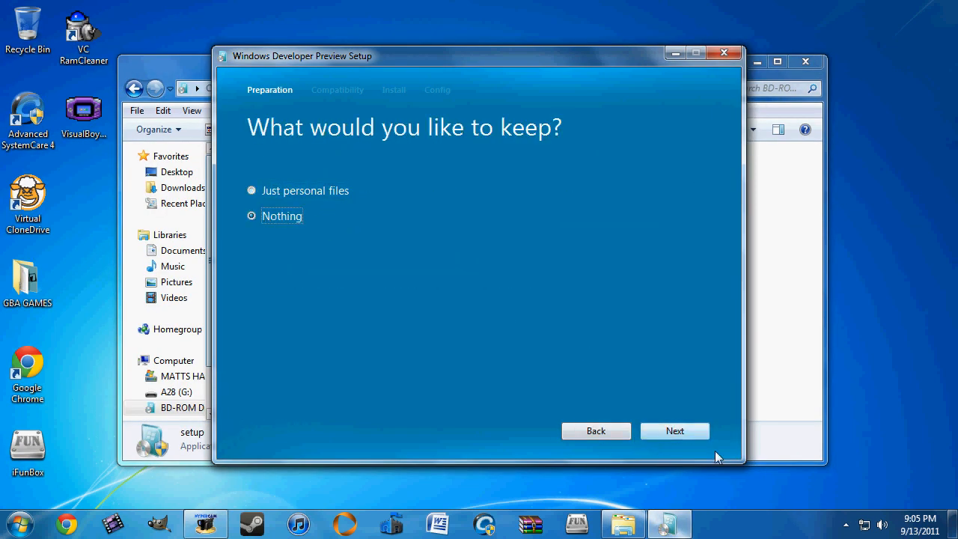
click(673, 431)
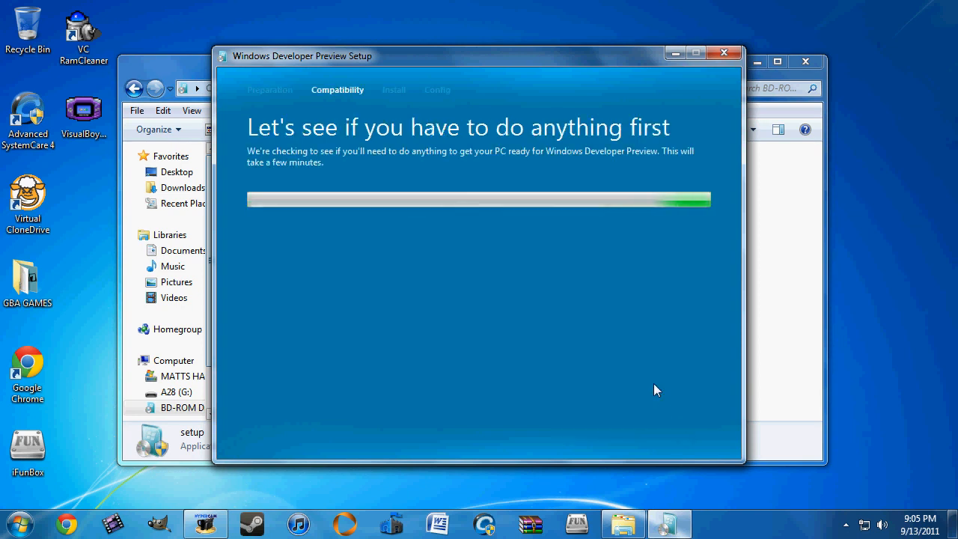
click(204, 524)
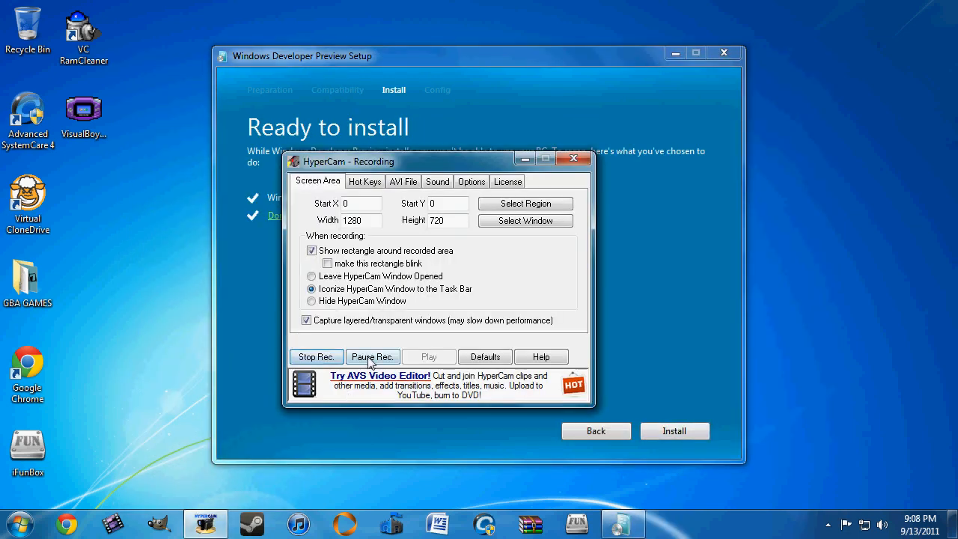
- Start the installation so the installer shows Installing Windows Developer Preview at 0% completed
click(673, 431)
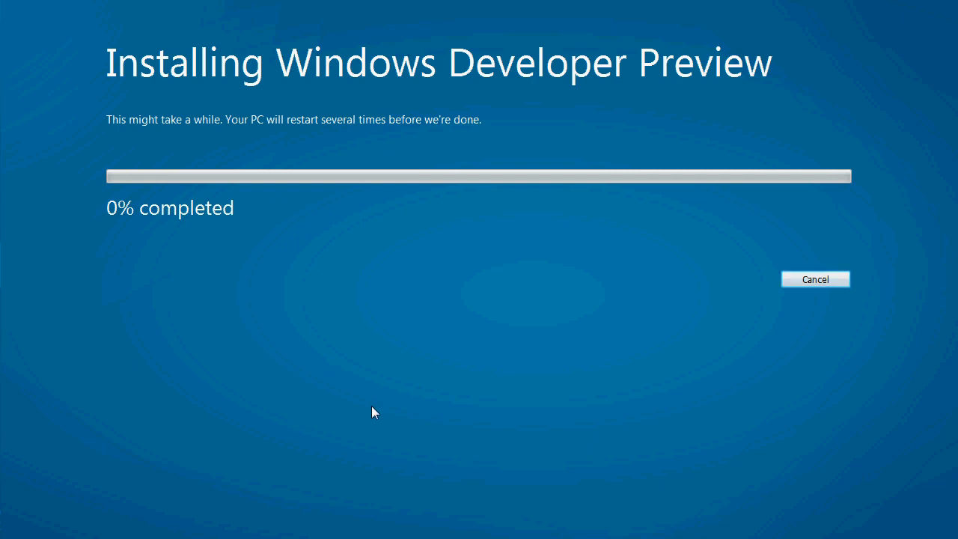
mouse_move(338, 353)
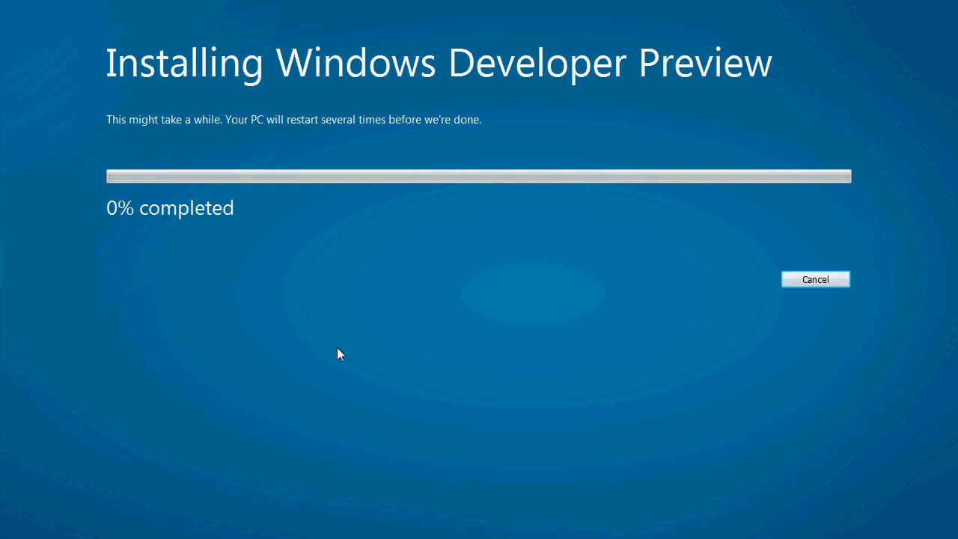
mouse_move(193, 387)
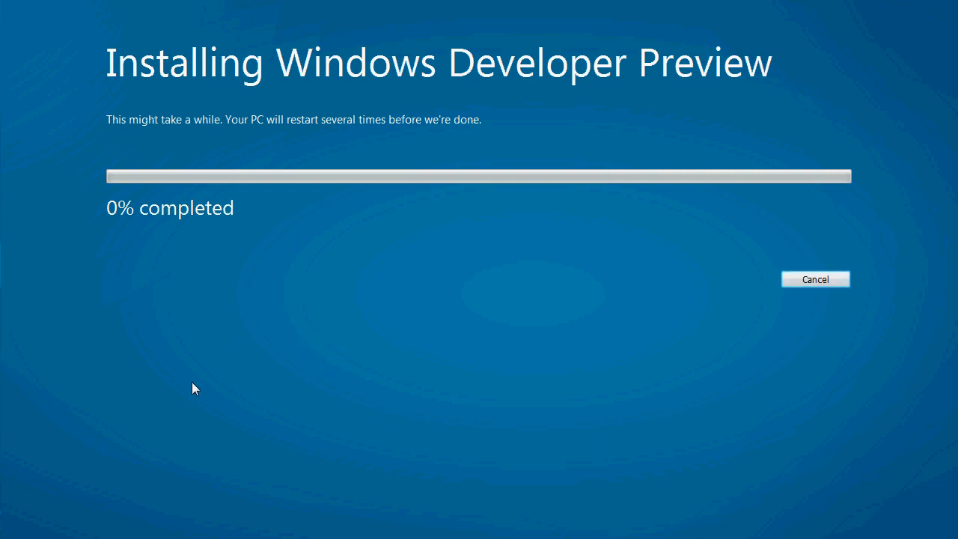